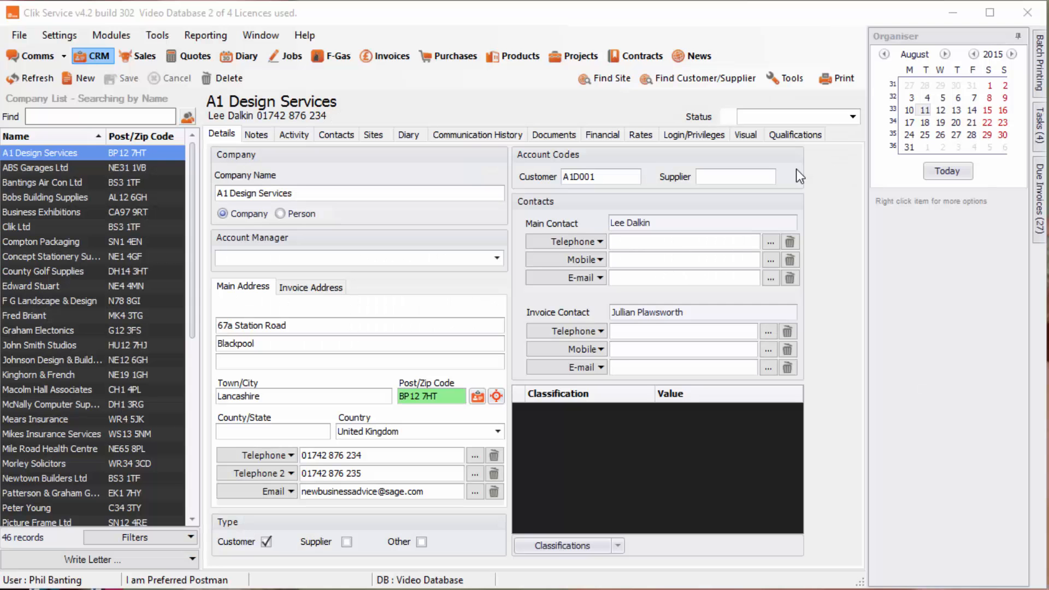
{"action": "mouse_move", "coordinate": [757, 164]}
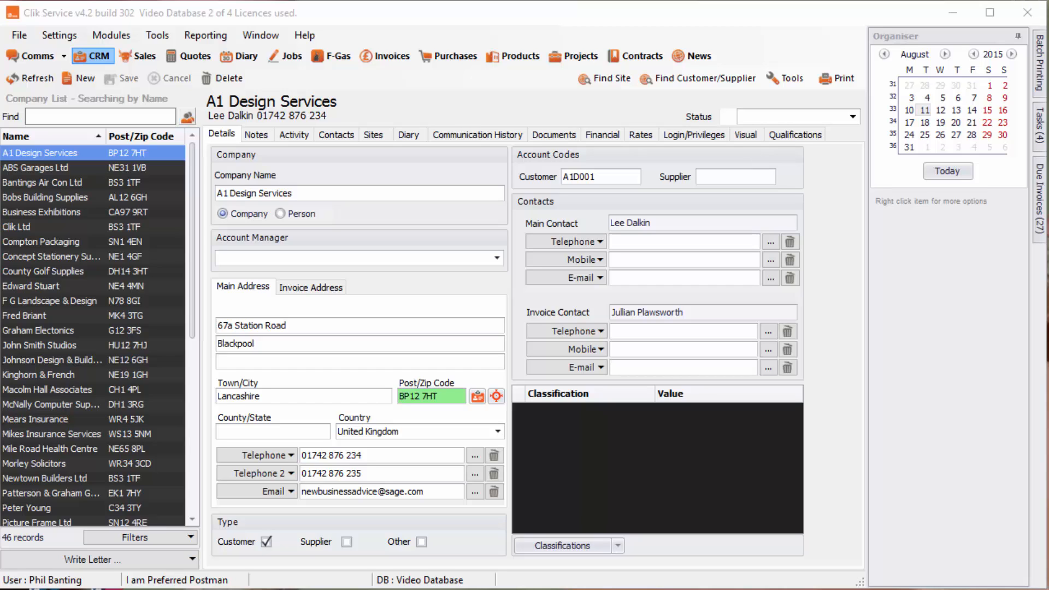
Step: Open Batch Job Invoicing from the Modules > Invoicing menu
{"action": "left_click", "coordinate": [111, 35]}
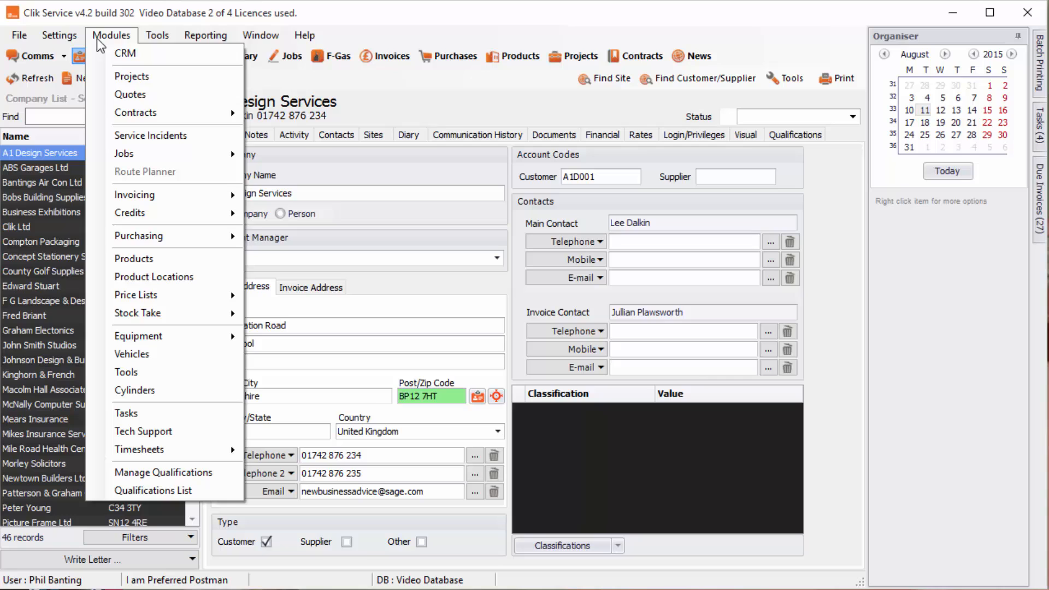
{"action": "mouse_move", "coordinate": [158, 195]}
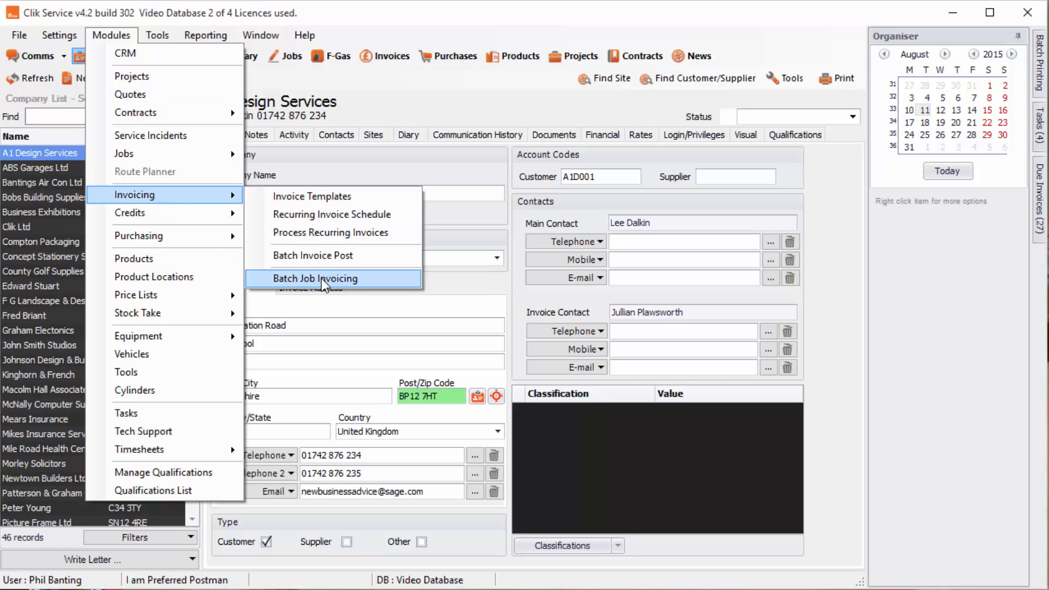
{"action": "left_click", "coordinate": [314, 278]}
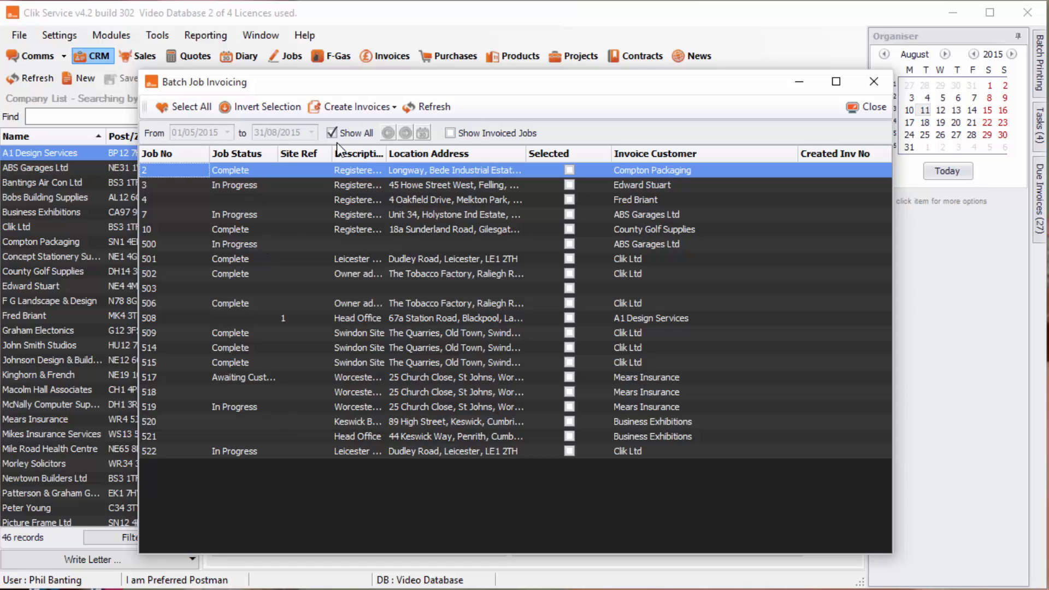
{"action": "mouse_move", "coordinate": [341, 151]}
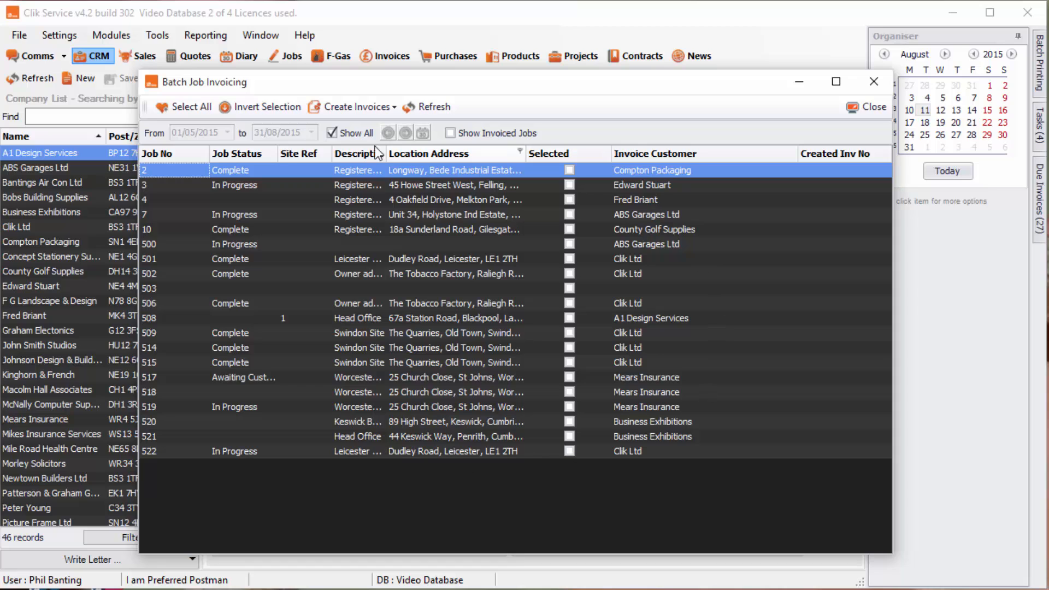
{"action": "mouse_move", "coordinate": [510, 243]}
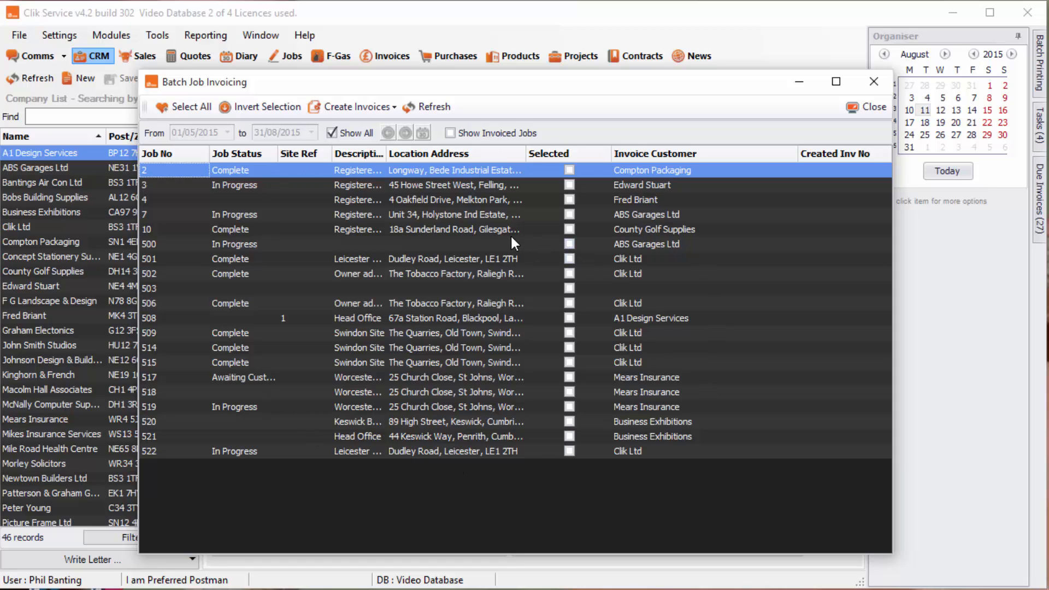
{"action": "mouse_move", "coordinate": [518, 181]}
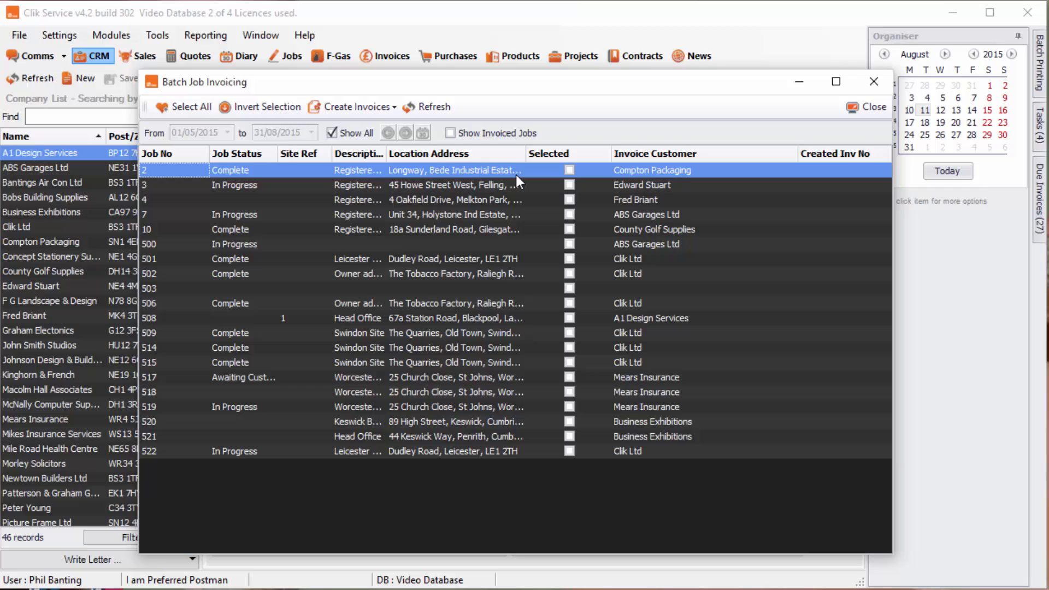
{"action": "mouse_move", "coordinate": [269, 149]}
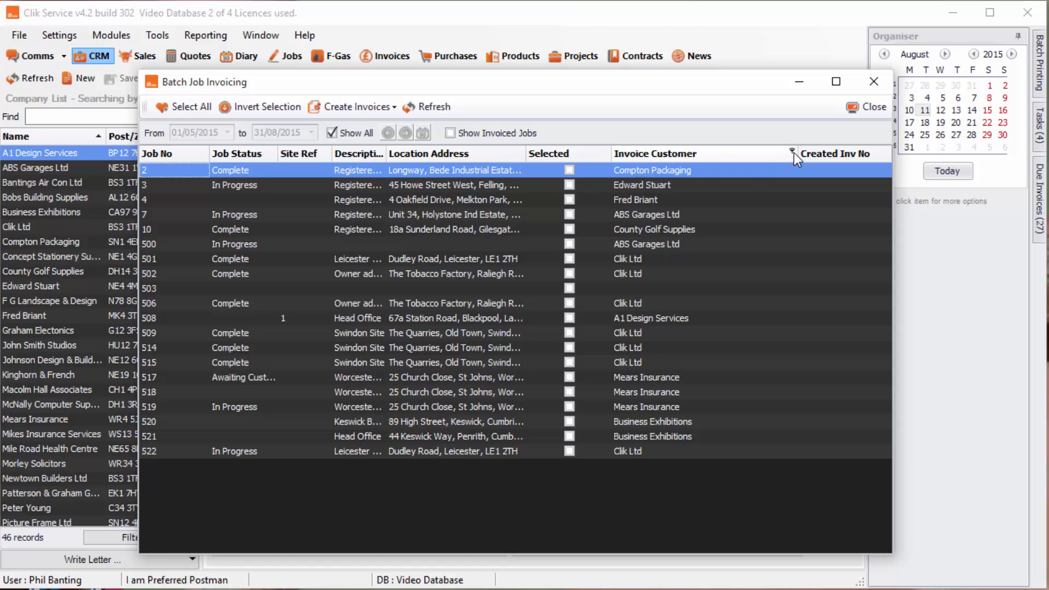
Step: Filter the Invoice Customer column to show only Clik Ltd jobs
{"action": "left_click", "coordinate": [792, 159]}
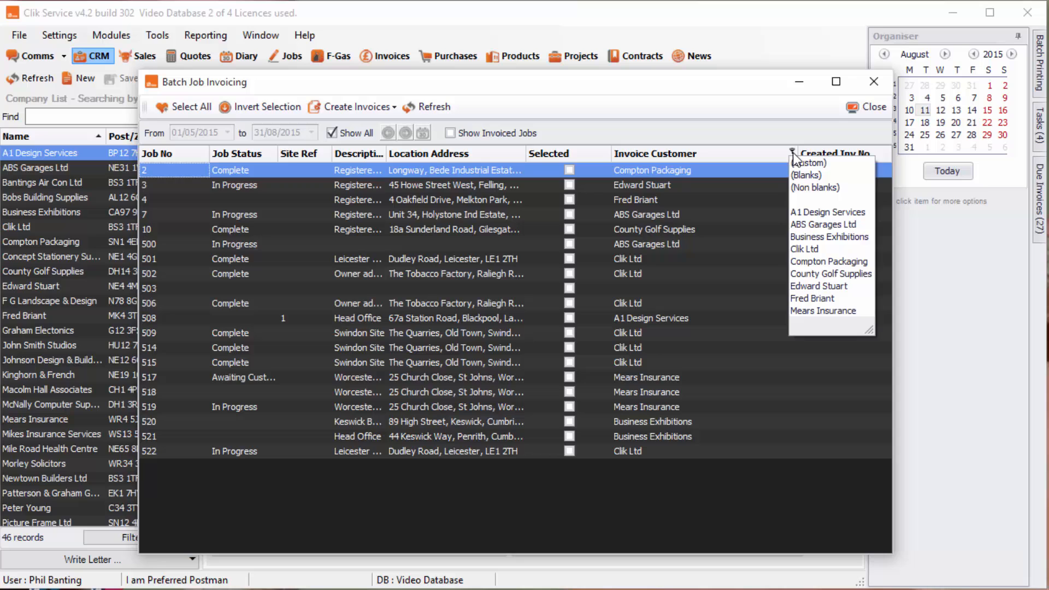
{"action": "left_click", "coordinate": [803, 249]}
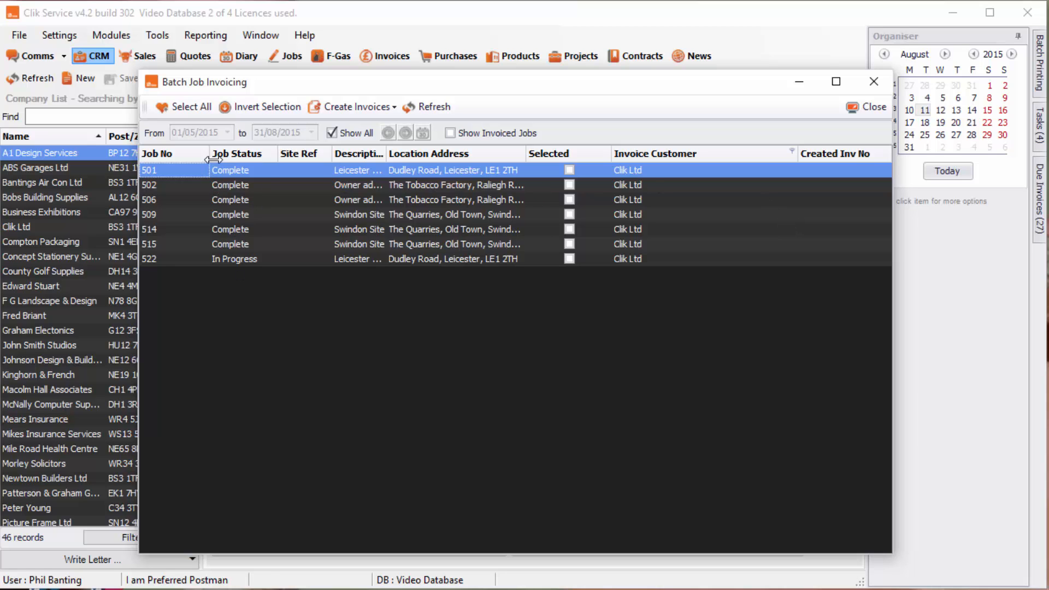
{"action": "mouse_move", "coordinate": [243, 133]}
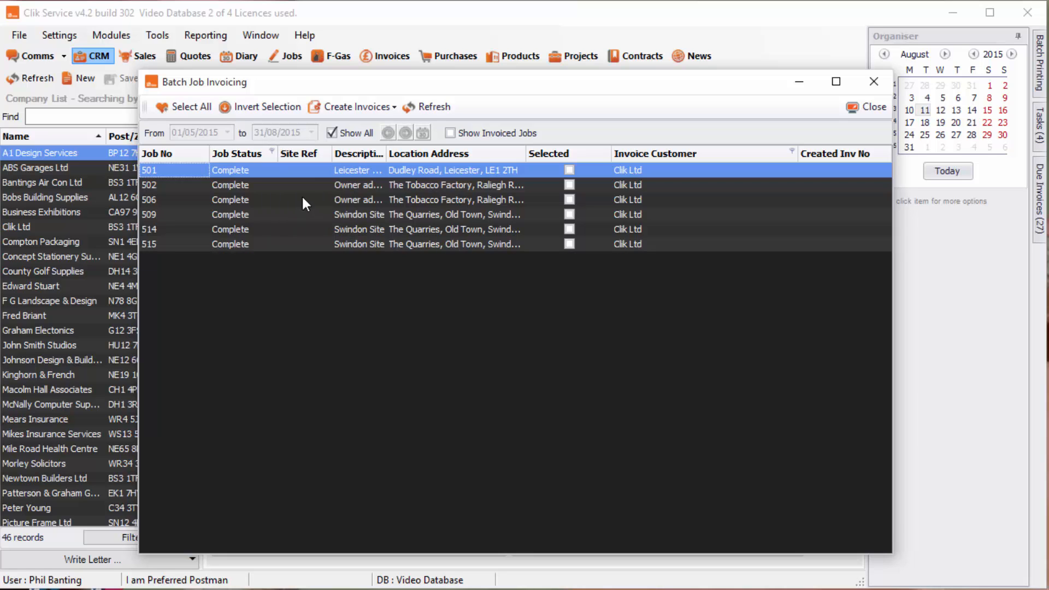
{"action": "mouse_move", "coordinate": [605, 260]}
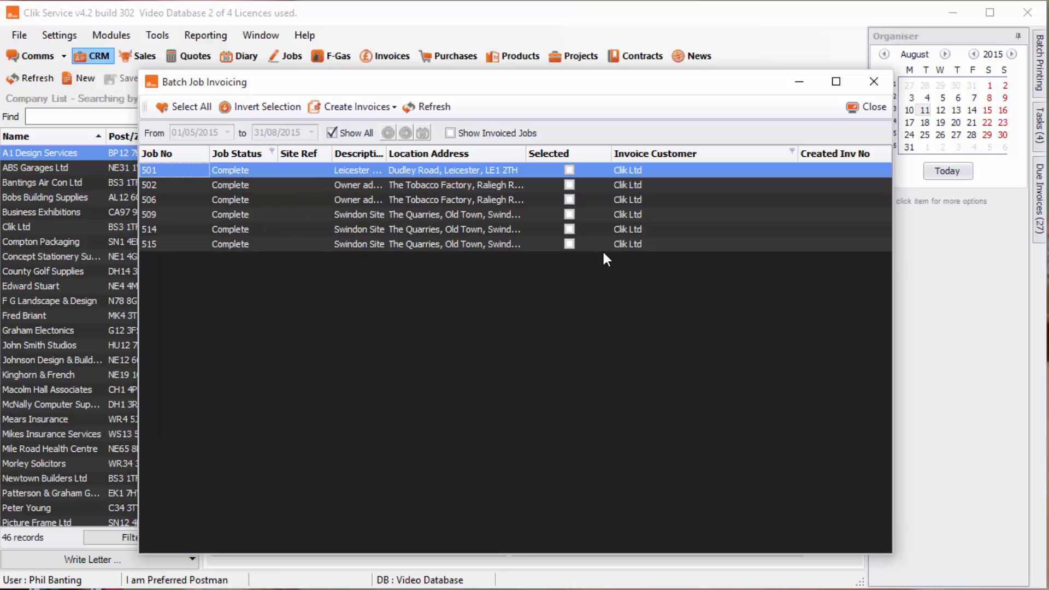
{"action": "mouse_move", "coordinate": [348, 170]}
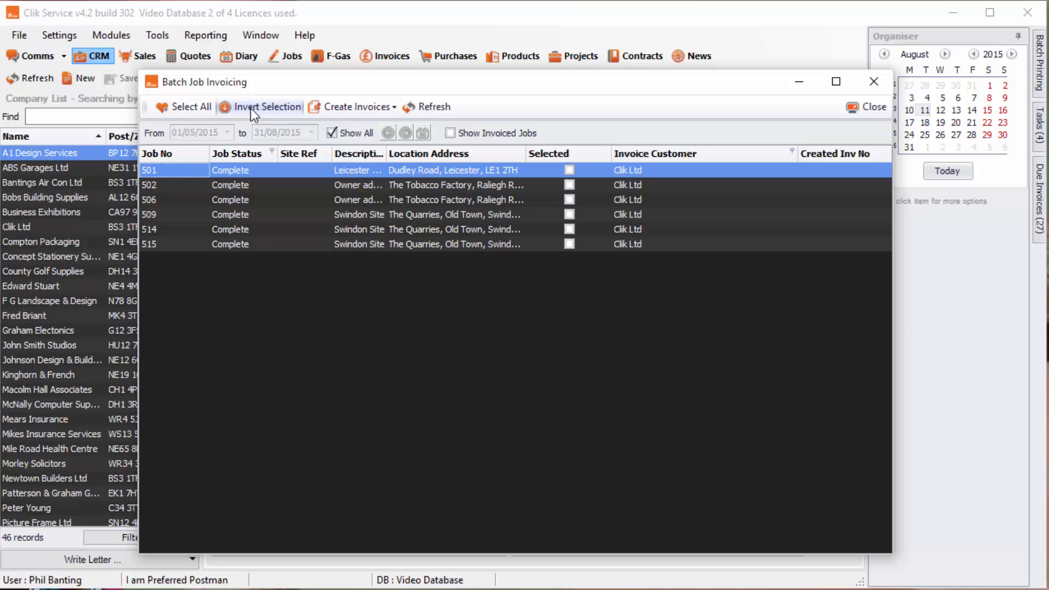
{"action": "left_click", "coordinate": [266, 107]}
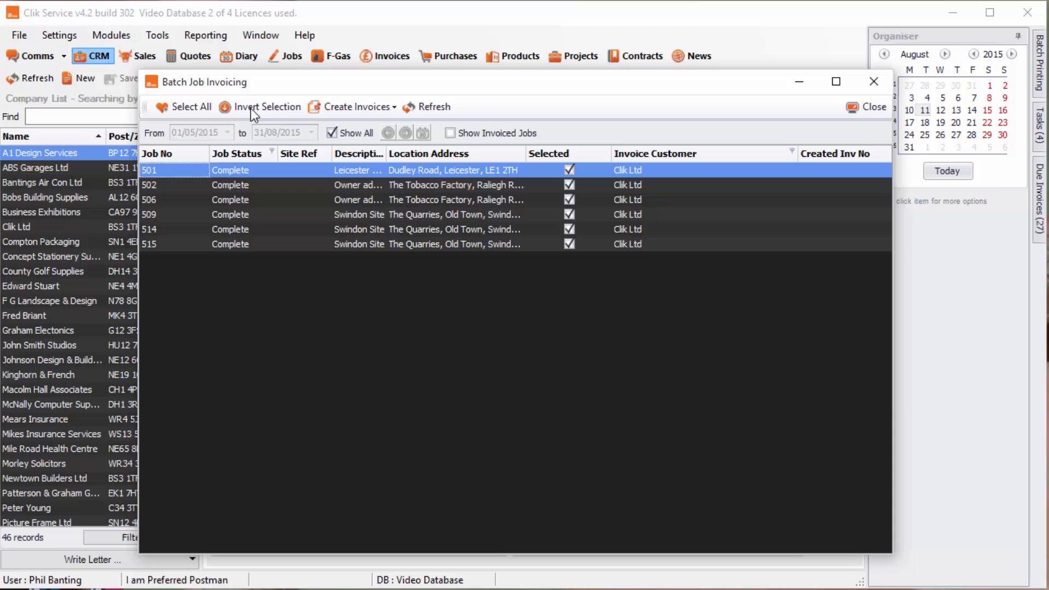
{"action": "mouse_move", "coordinate": [316, 168]}
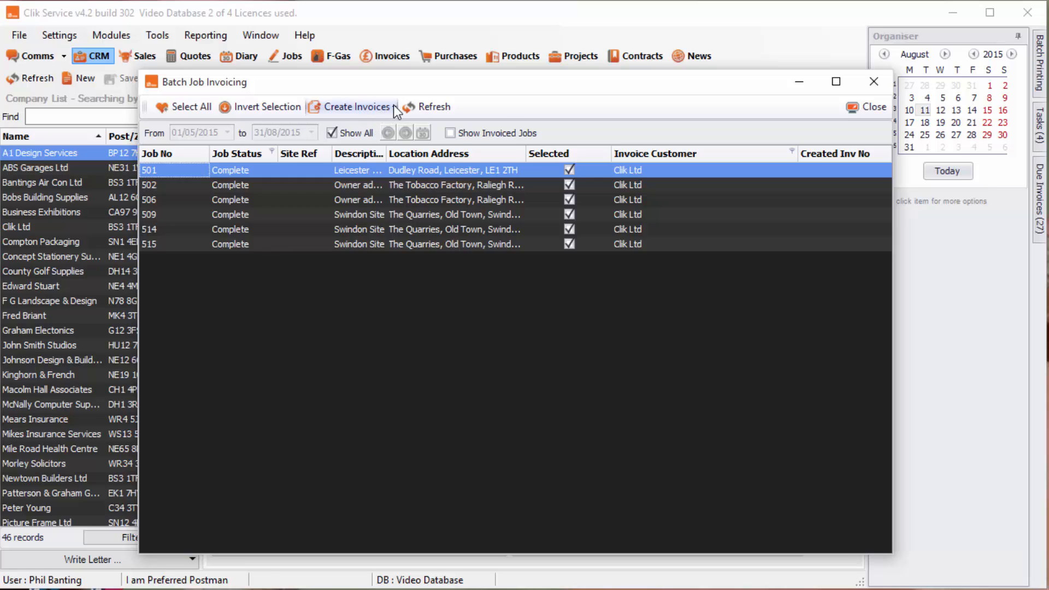
{"action": "left_click", "coordinate": [353, 106]}
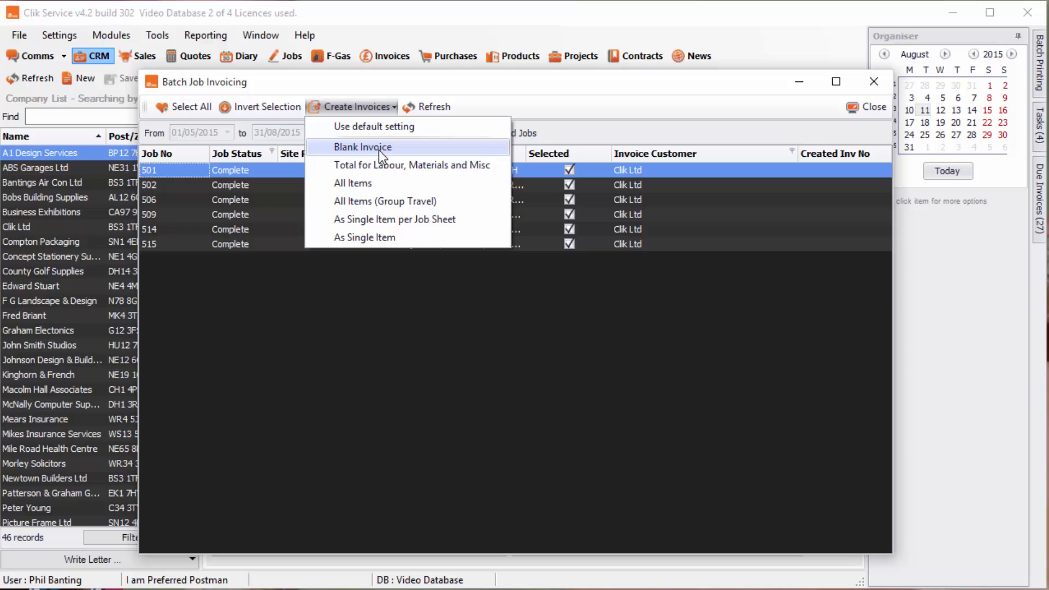
{"action": "mouse_move", "coordinate": [364, 237]}
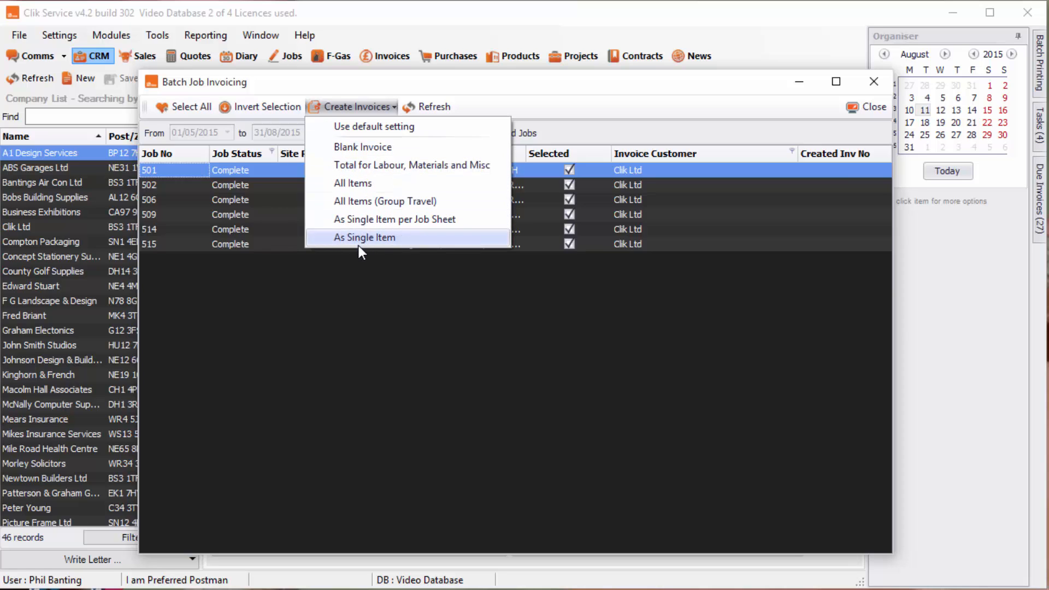
{"action": "mouse_move", "coordinate": [363, 147]}
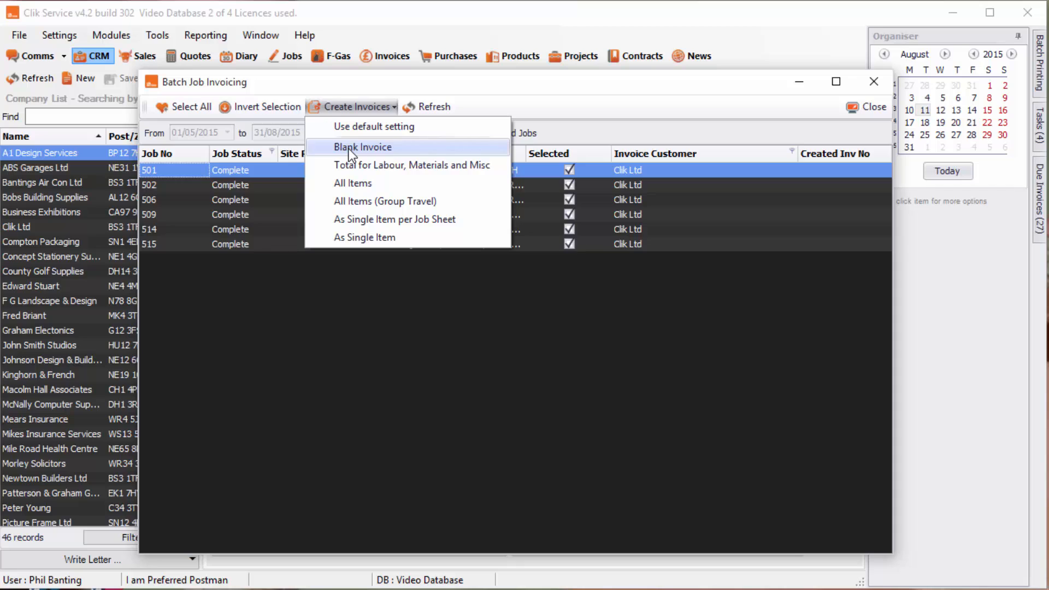
{"action": "mouse_move", "coordinate": [358, 157]}
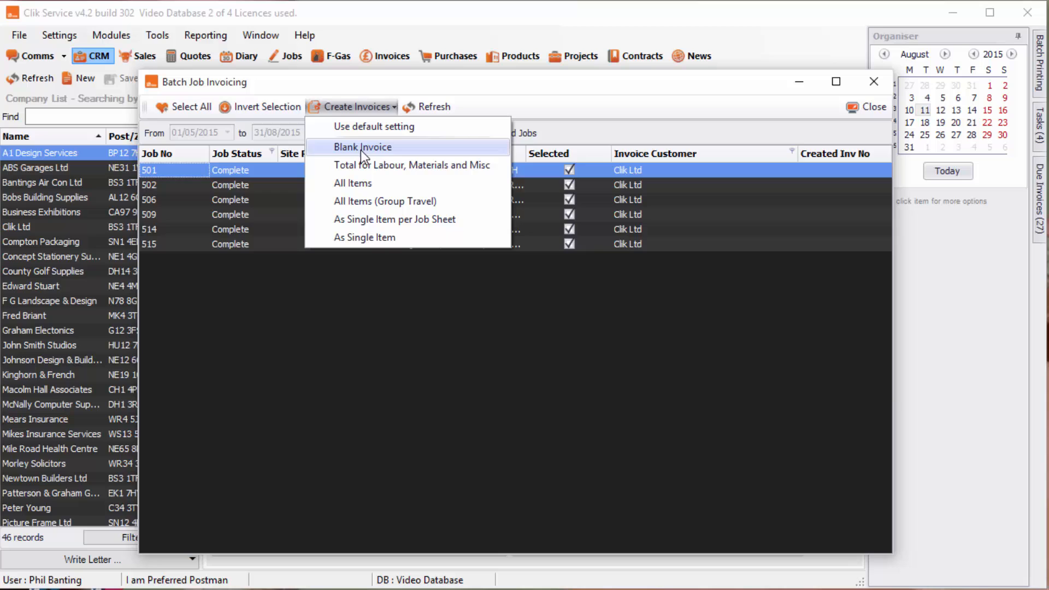
{"action": "mouse_move", "coordinate": [358, 155]}
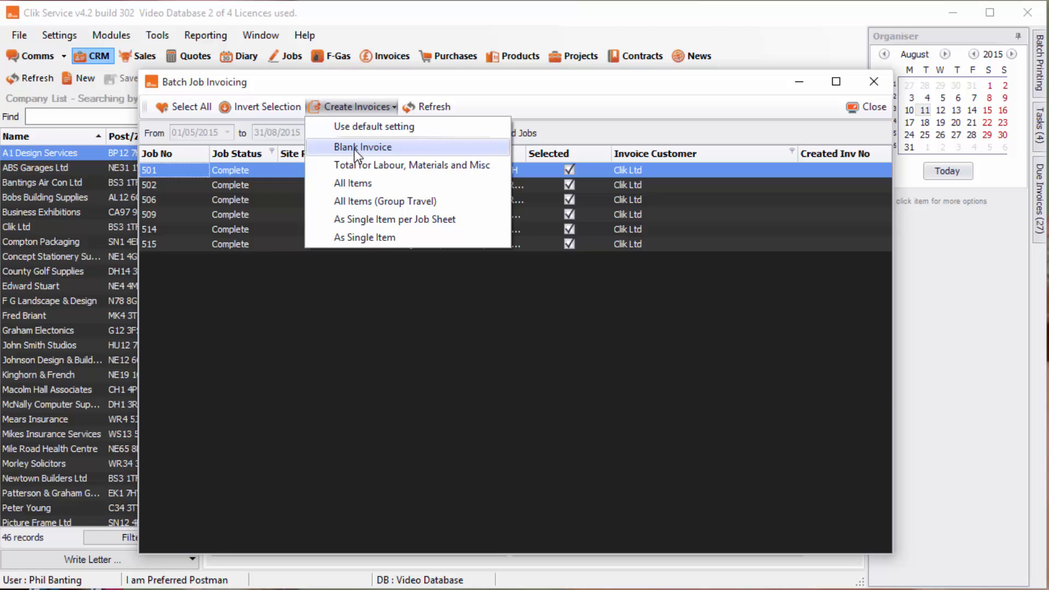
{"action": "mouse_move", "coordinate": [353, 184]}
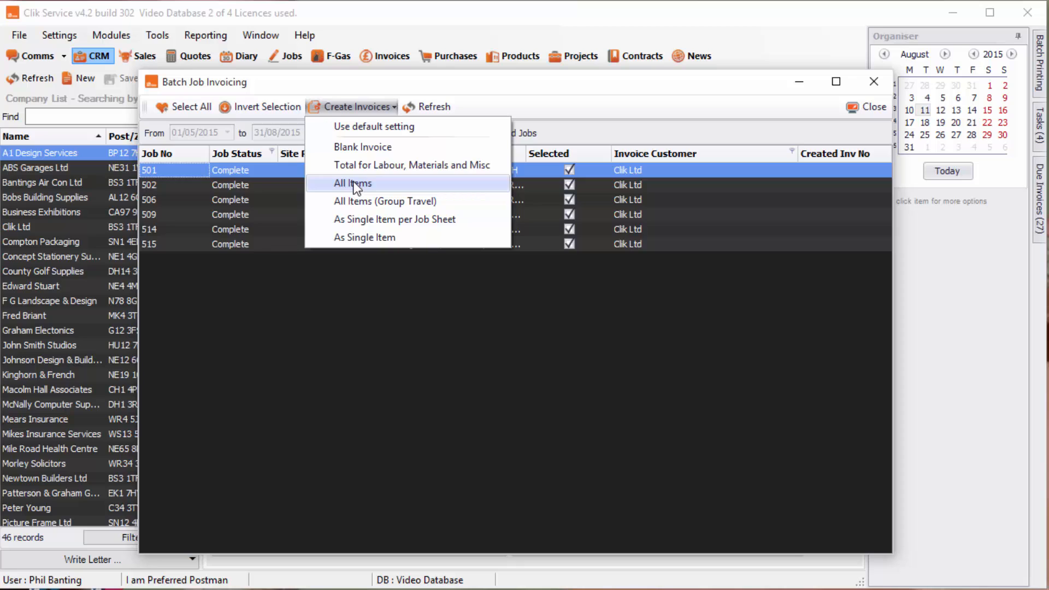
{"action": "mouse_move", "coordinate": [351, 191]}
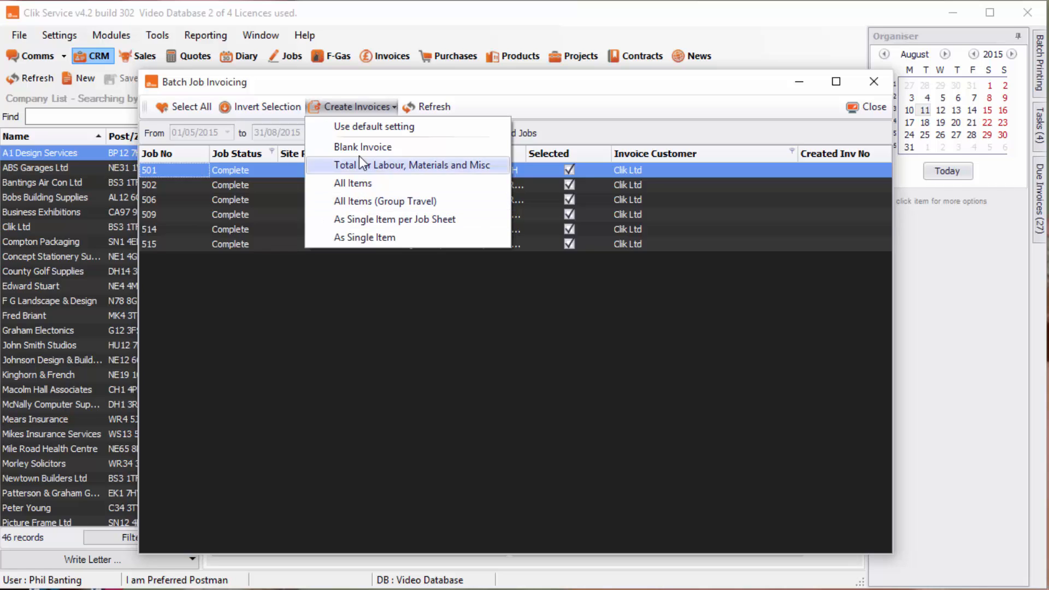
{"action": "mouse_move", "coordinate": [394, 219]}
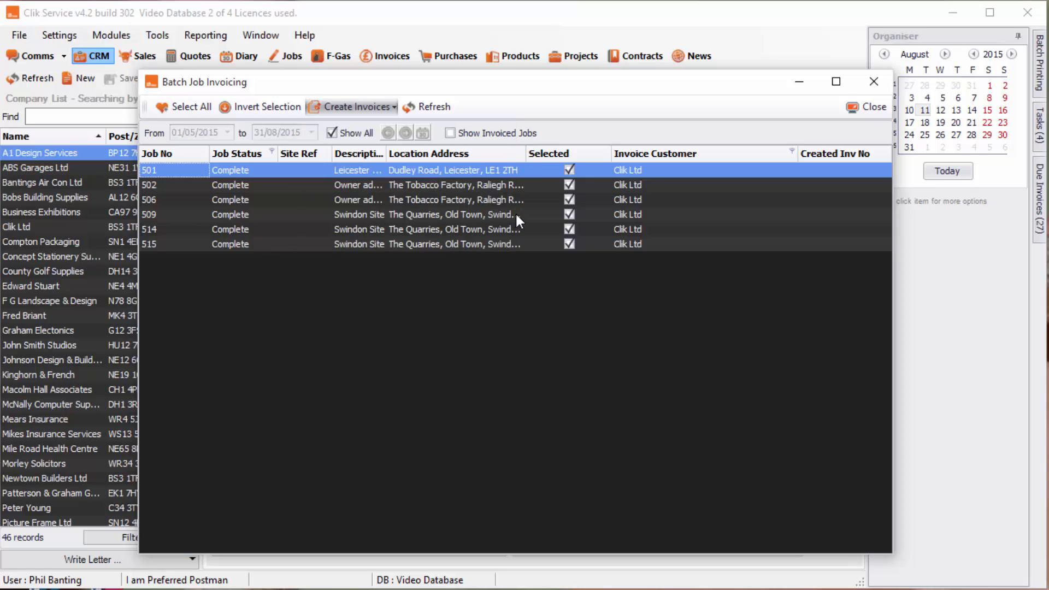
Step: Create invoice 114 as single item per job sheet, review its six lines totalling £915.60, then close it
{"action": "left_click", "coordinate": [348, 106]}
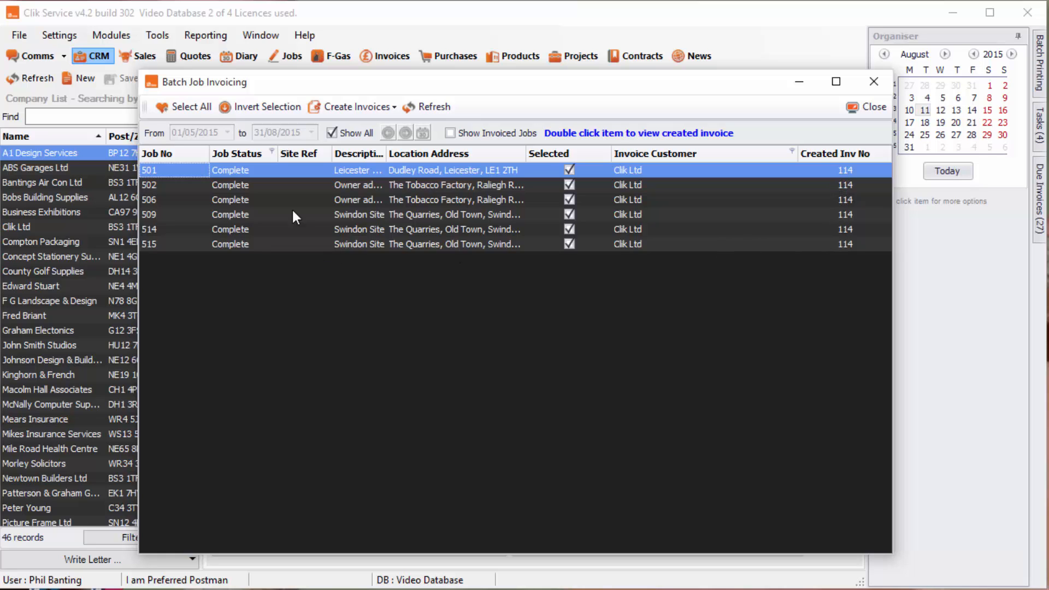
{"action": "left_click", "coordinate": [846, 244]}
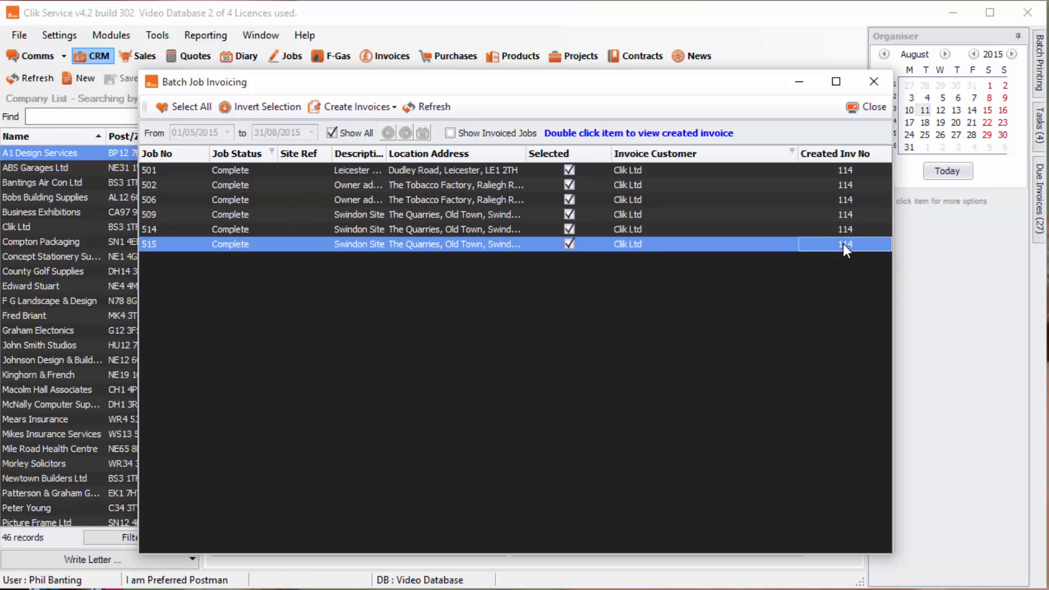
{"action": "double_click", "coordinate": [845, 244]}
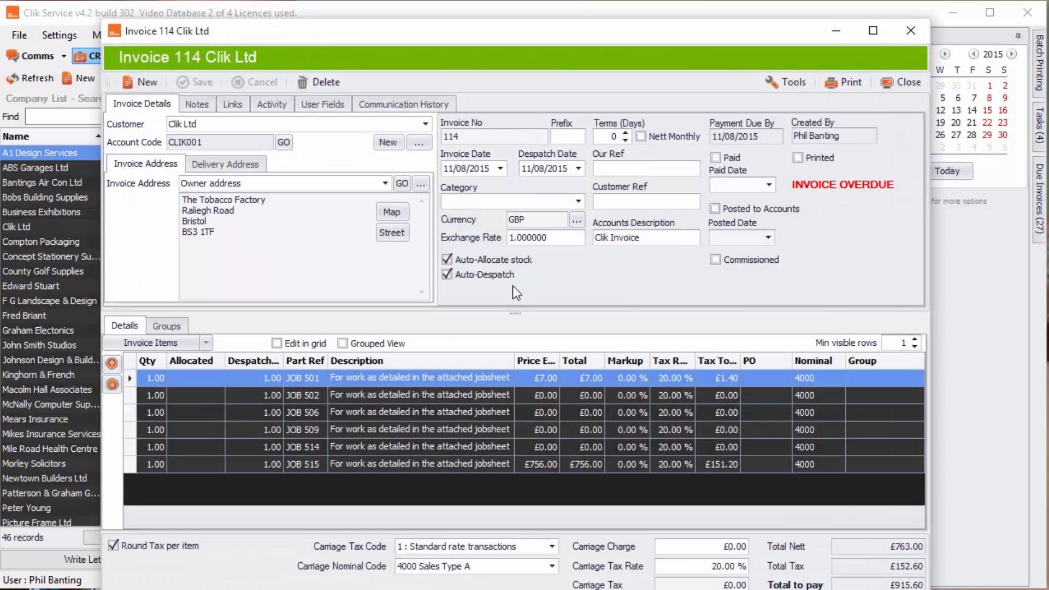
{"action": "mouse_move", "coordinate": [301, 428]}
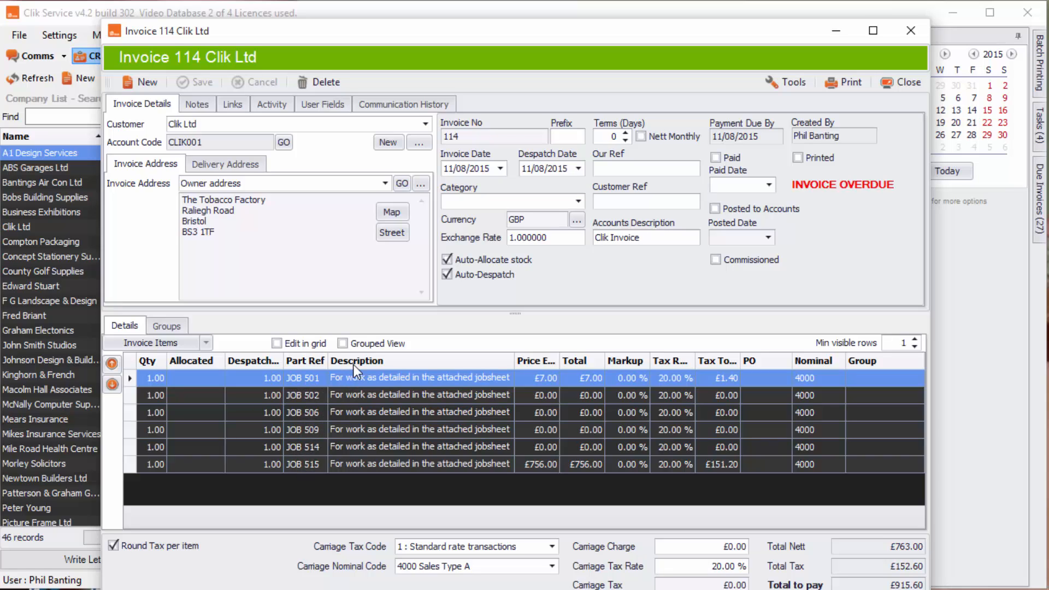
{"action": "left_click", "coordinate": [901, 81]}
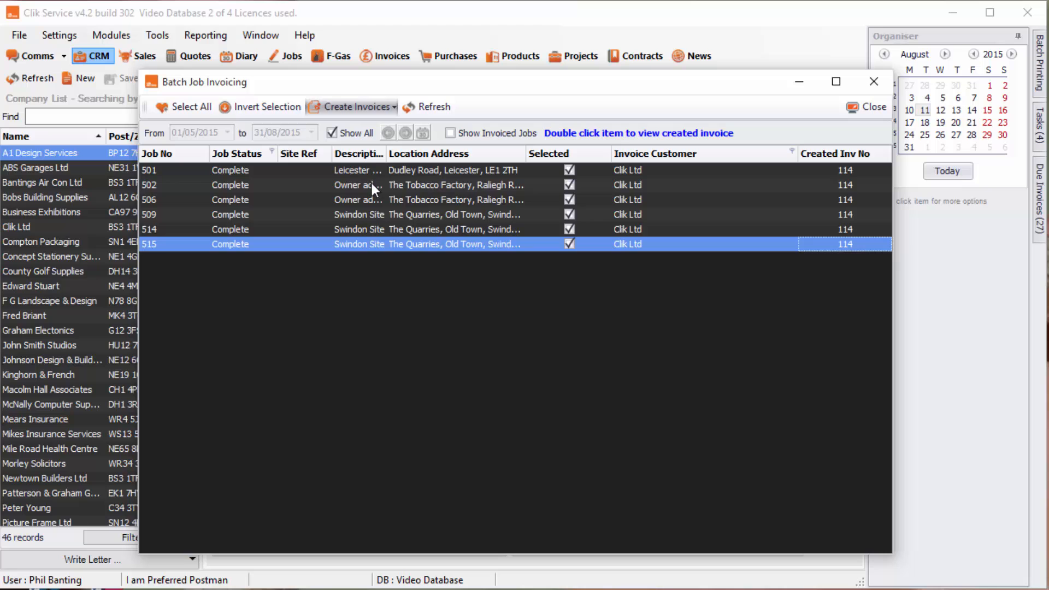
Step: Create invoice 115 with All Items and scroll through its product and work-time lines
{"action": "left_click", "coordinate": [352, 107]}
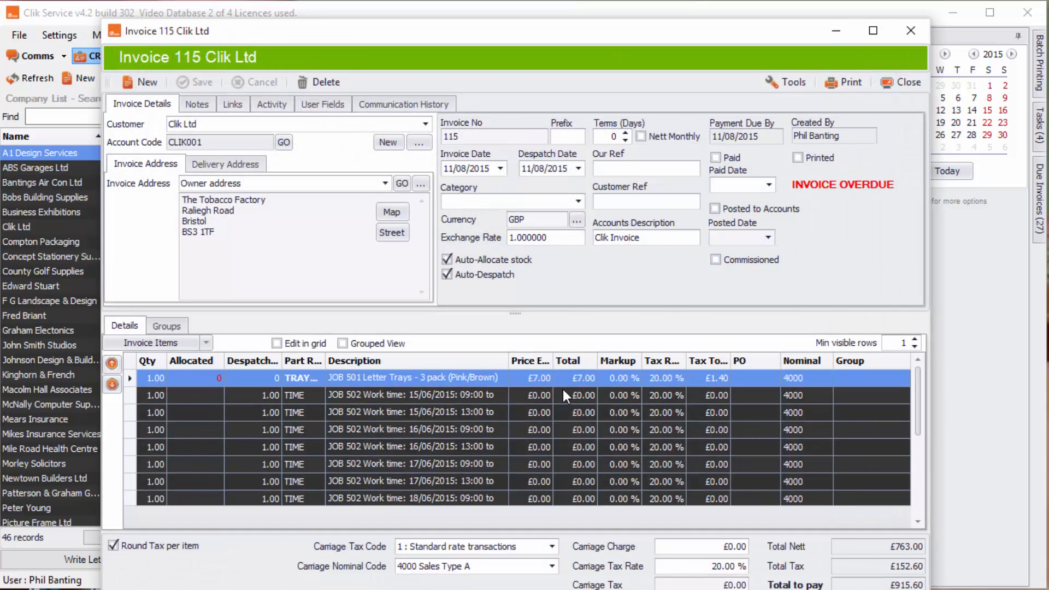
{"action": "mouse_move", "coordinate": [456, 378]}
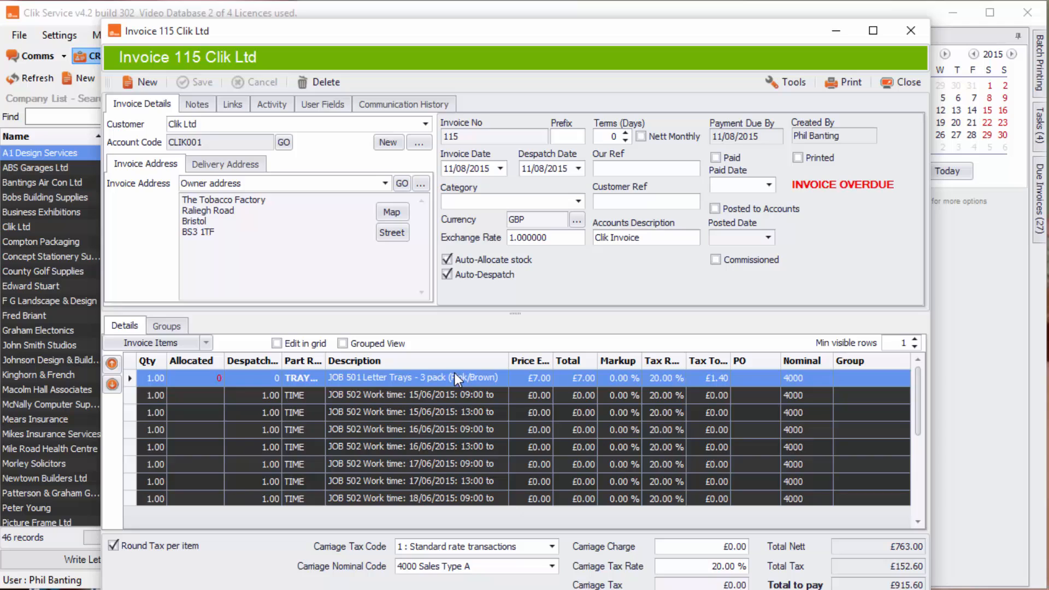
{"action": "mouse_move", "coordinate": [359, 425]}
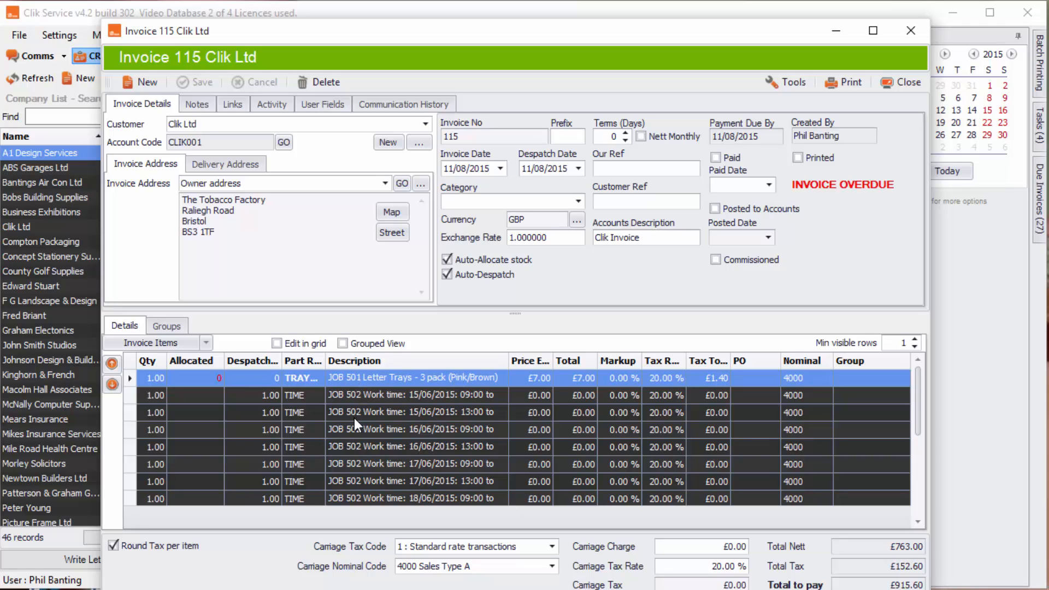
{"action": "scroll", "scroll_direction": "down", "scroll_amount": 3}
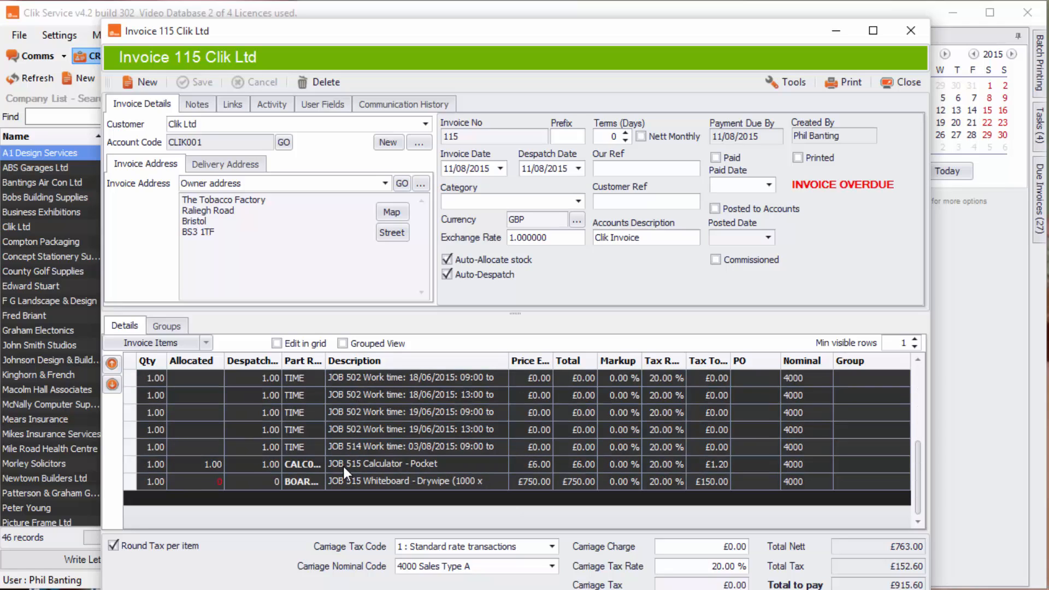
{"action": "scroll", "scroll_direction": "up", "scroll_amount": 3}
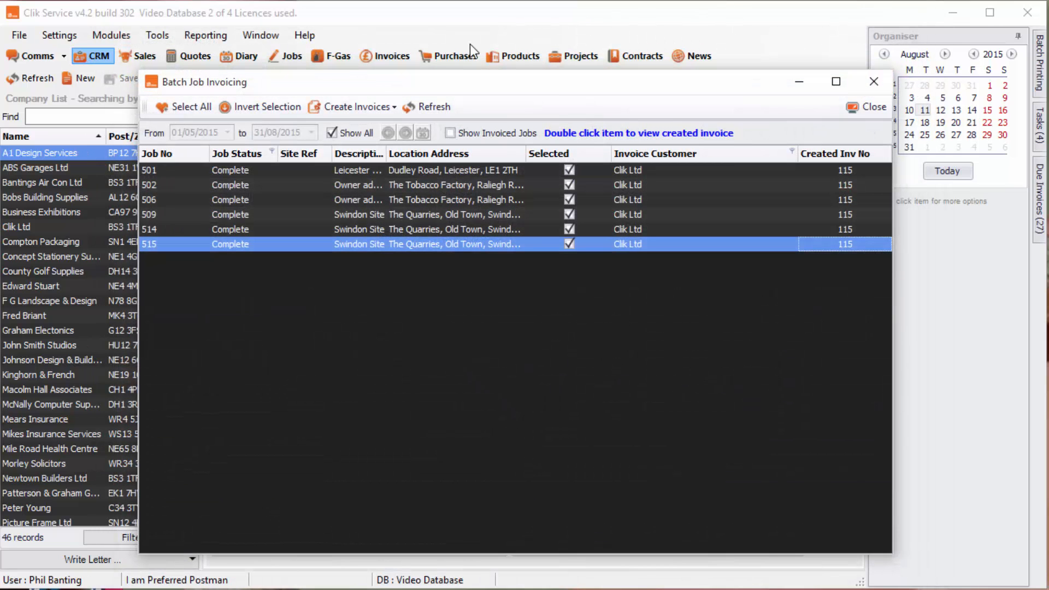
Step: Create invoice 116 As Single Item, inspect its one £763.00 line without changes, then close the invoice
{"action": "left_click", "coordinate": [353, 107]}
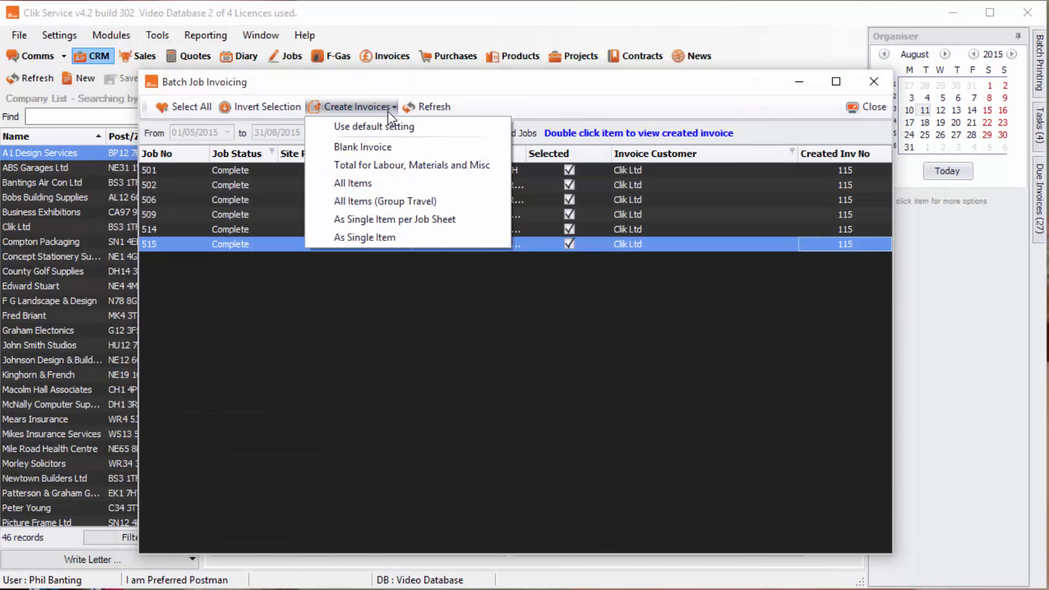
{"action": "mouse_move", "coordinate": [365, 238]}
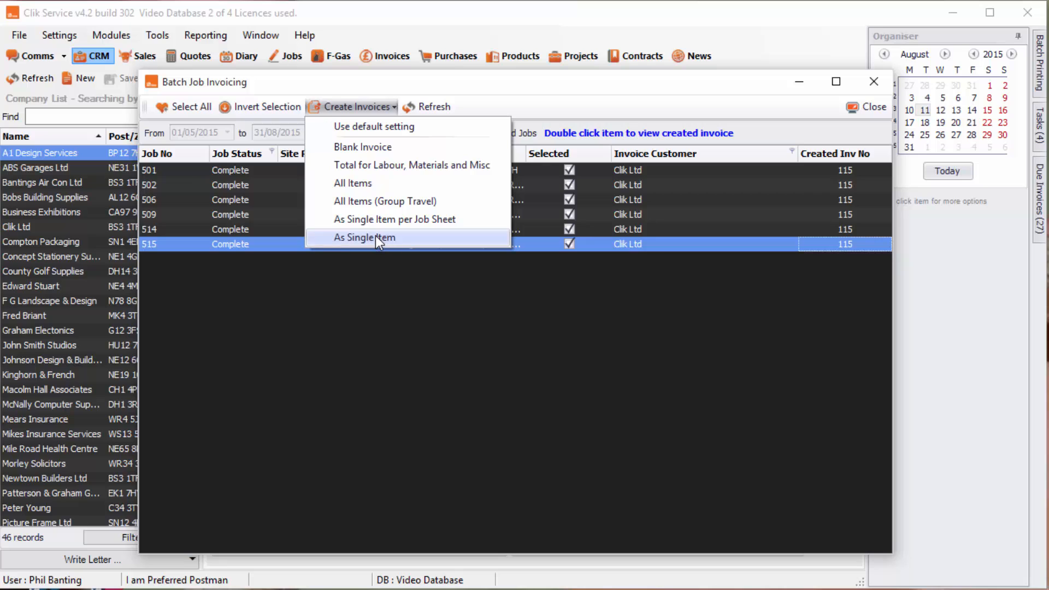
{"action": "left_click", "coordinate": [364, 237]}
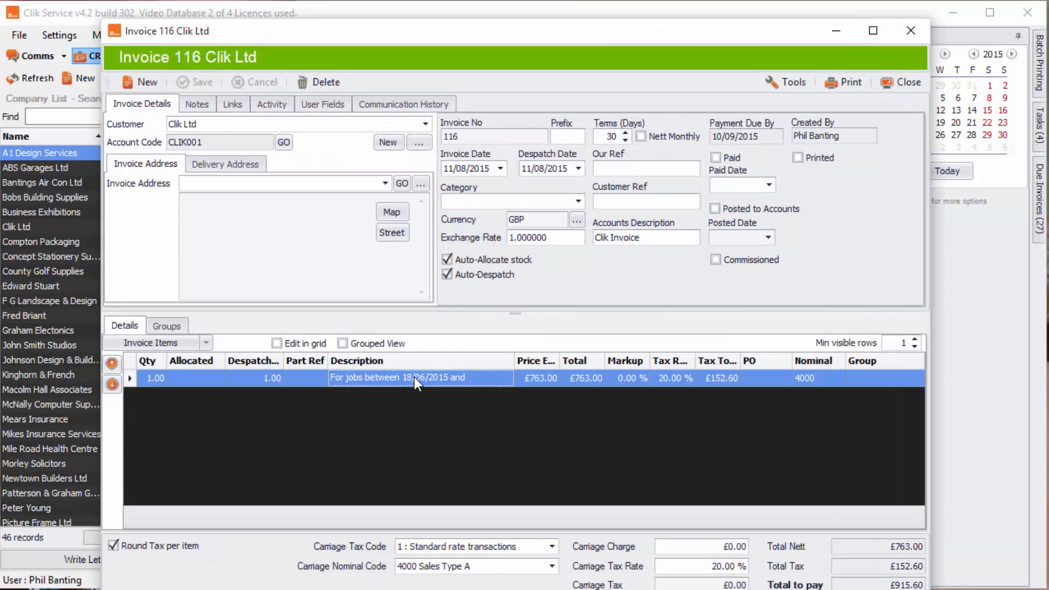
{"action": "double_click", "coordinate": [417, 378]}
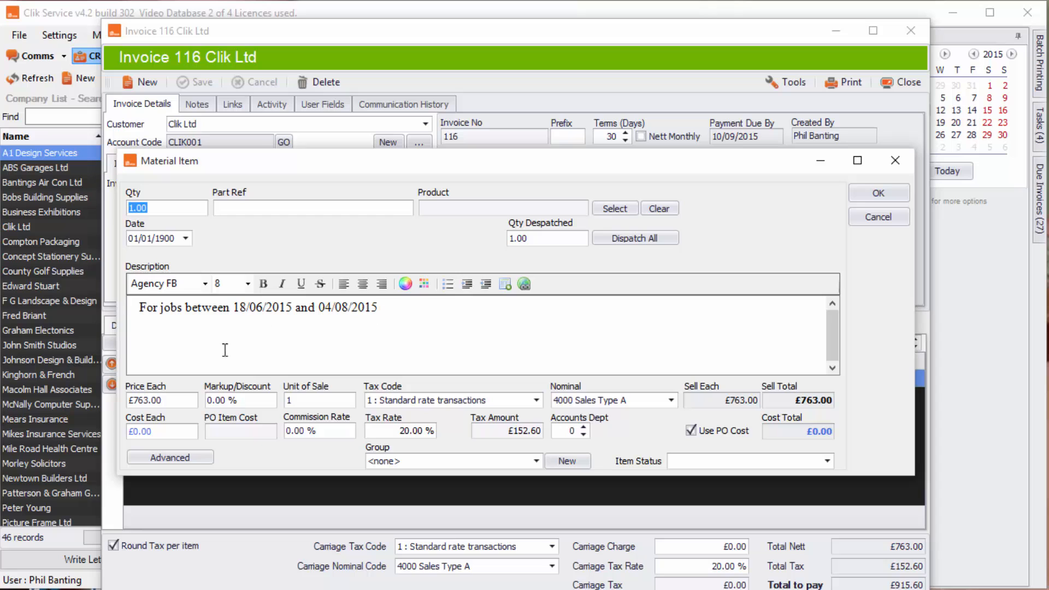
{"action": "left_click", "coordinate": [878, 192]}
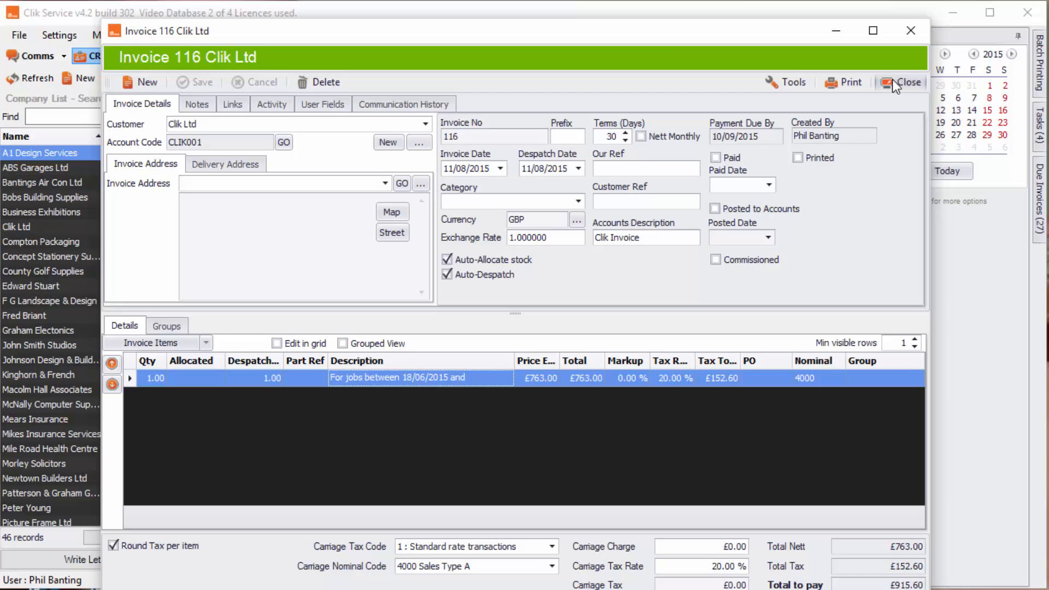
{"action": "left_click", "coordinate": [900, 81]}
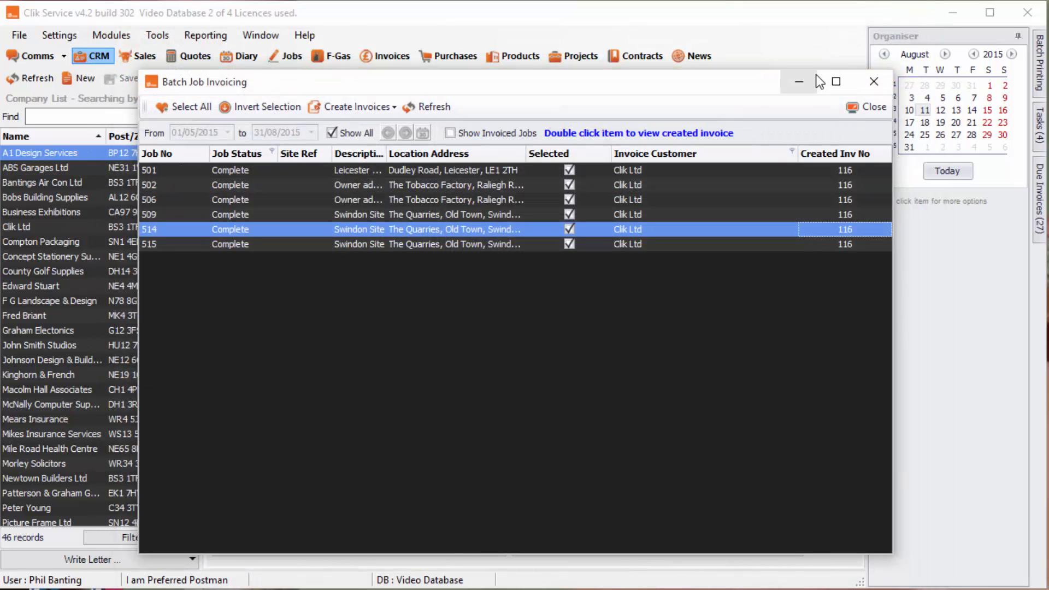
{"action": "mouse_move", "coordinate": [435, 190]}
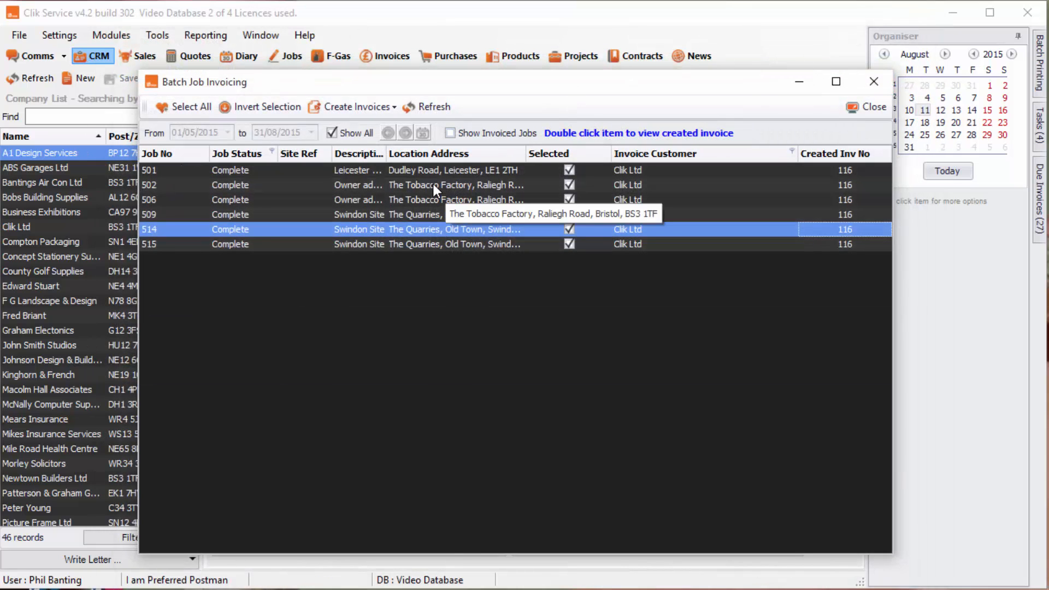